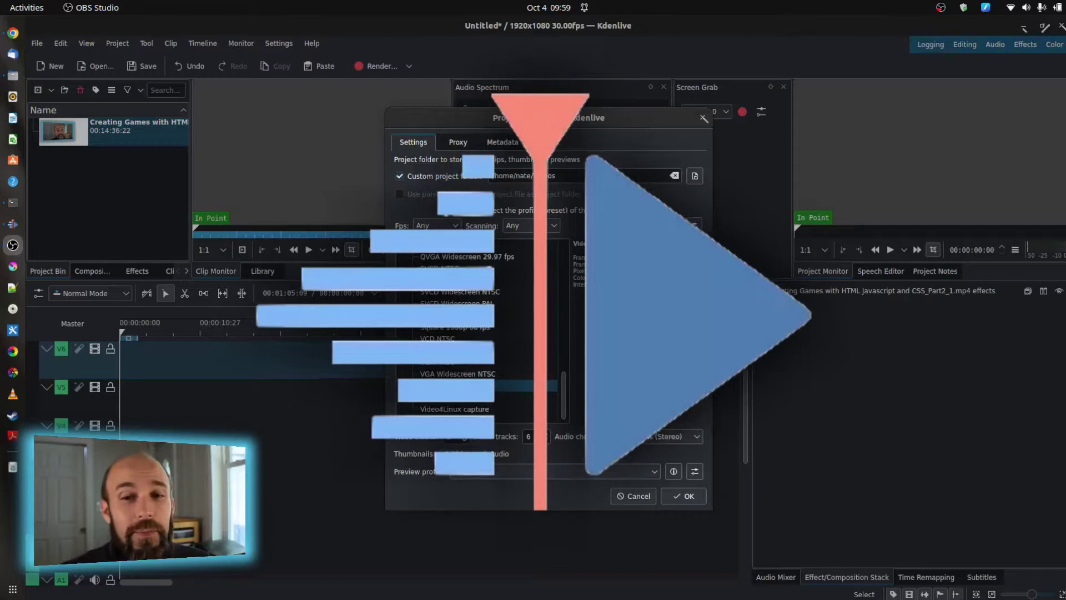
Scroll the Project Settings profile list down to the Square 1080p 30 fps entry.
left_click(450, 385)
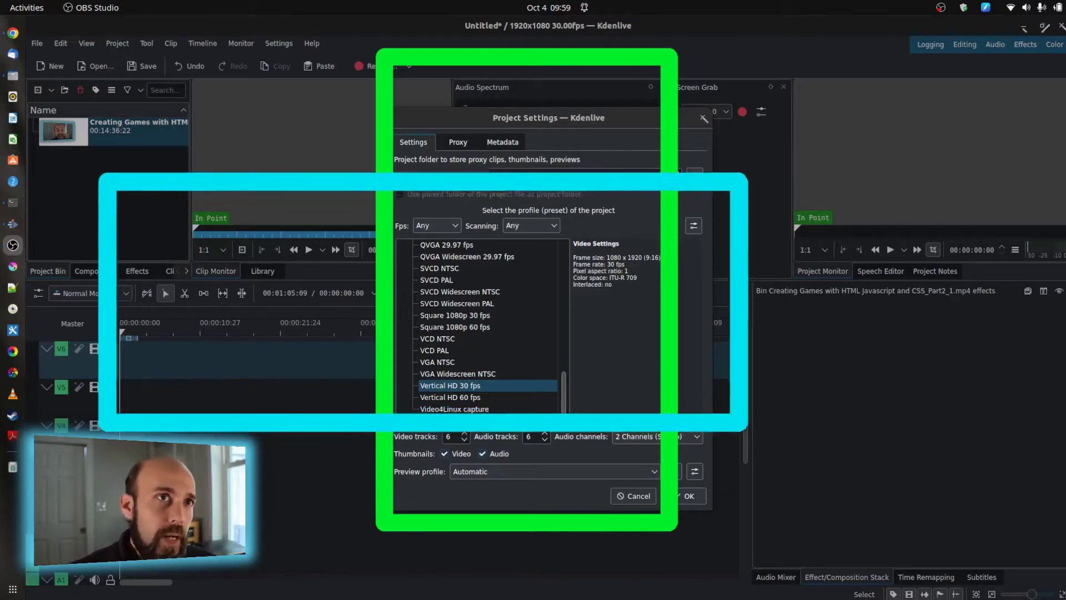
left_click(399, 176)
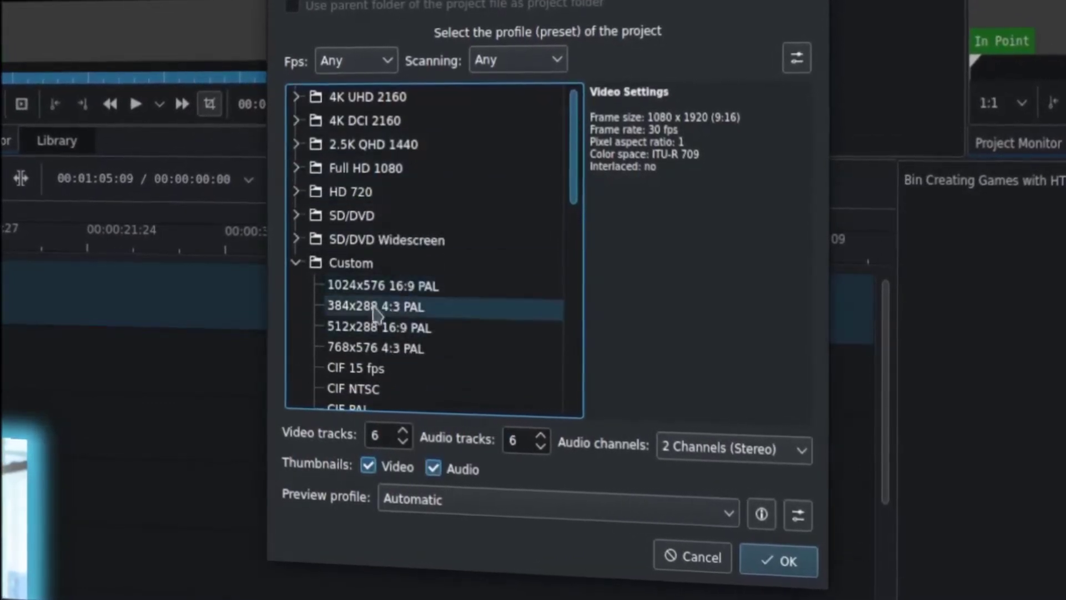
scroll("down", 3)
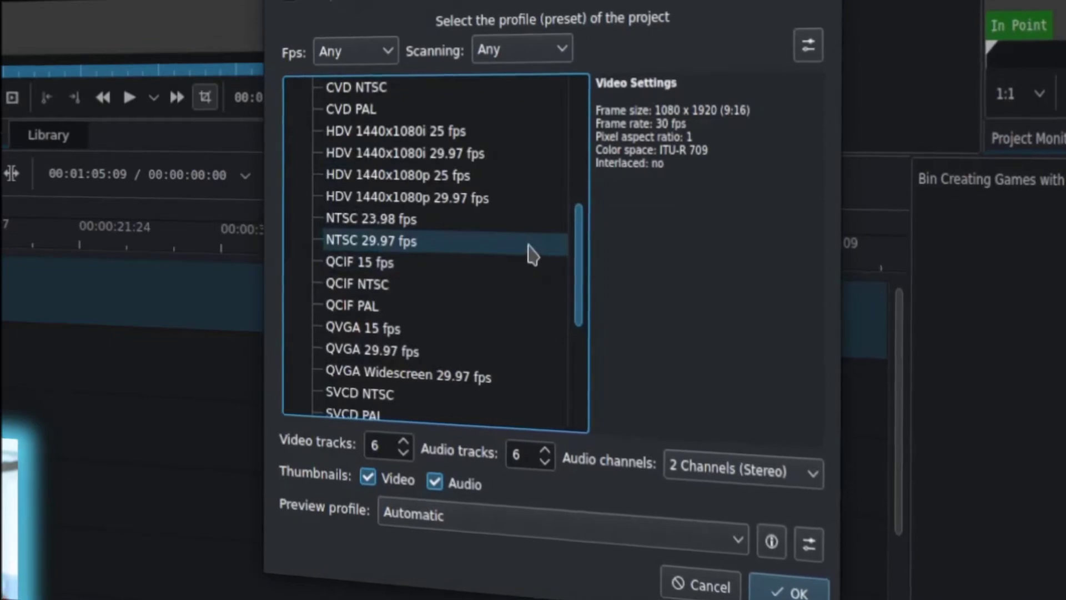
scroll("down", 3)
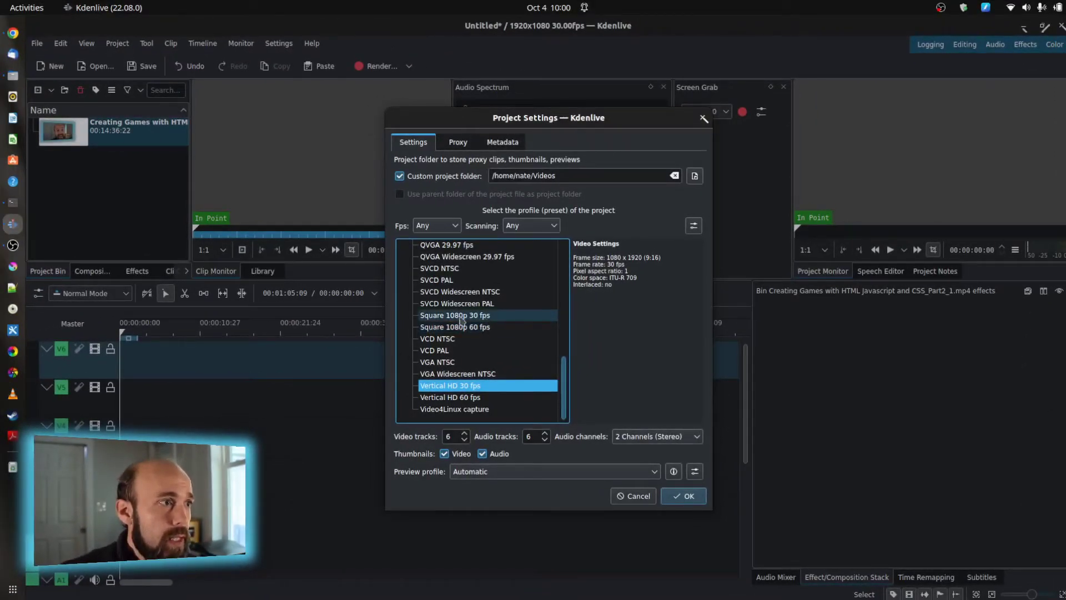
Apply the Square 1080p 30 fps profile and decline saving the earlier document changes.
left_click(455, 314)
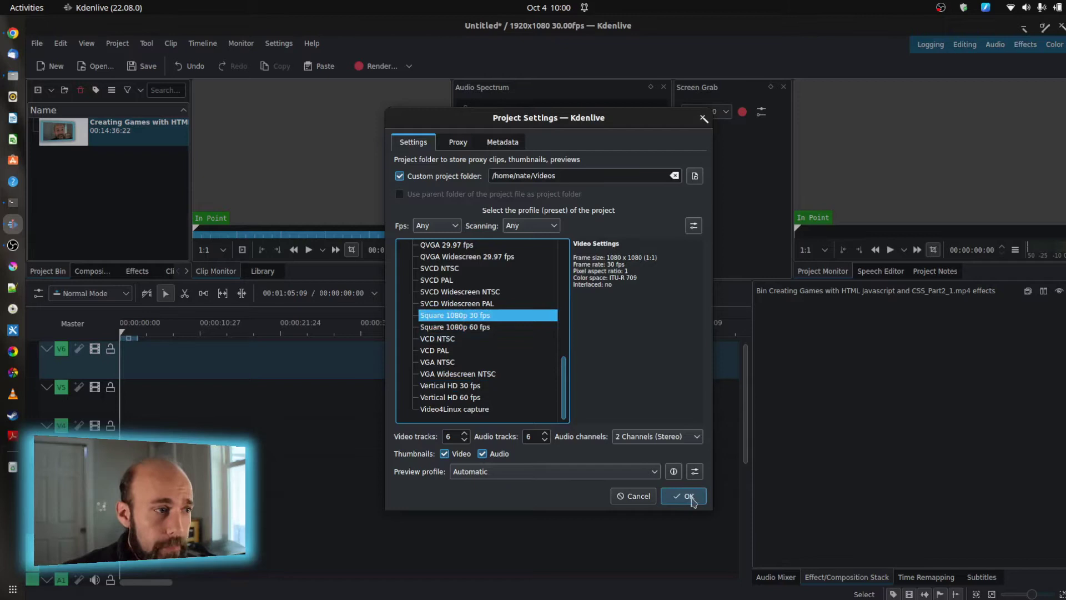
left_click(683, 495)
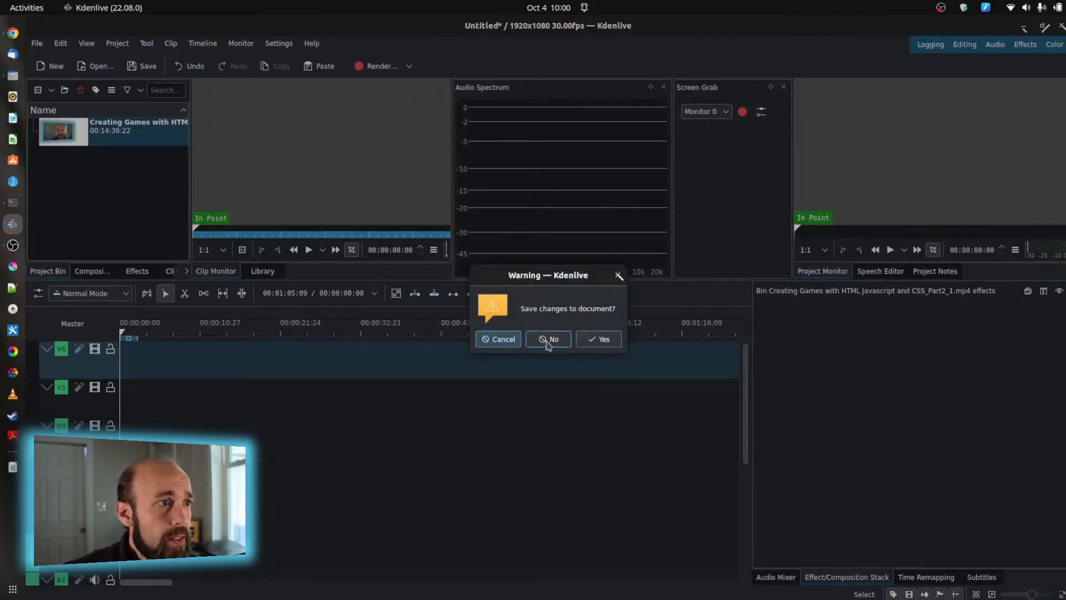
left_click(547, 339)
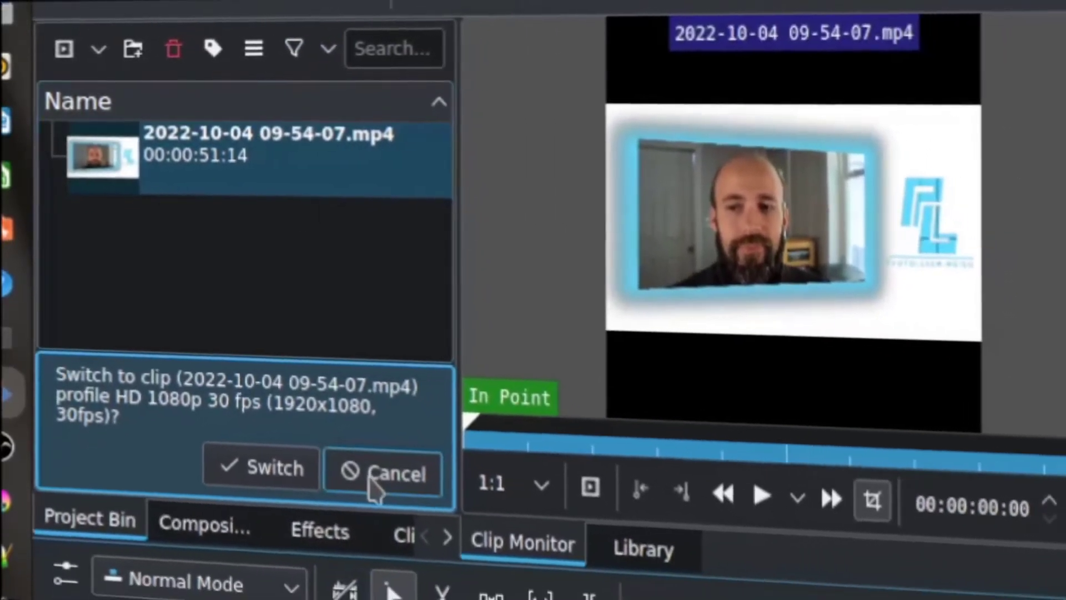
left_click(382, 469)
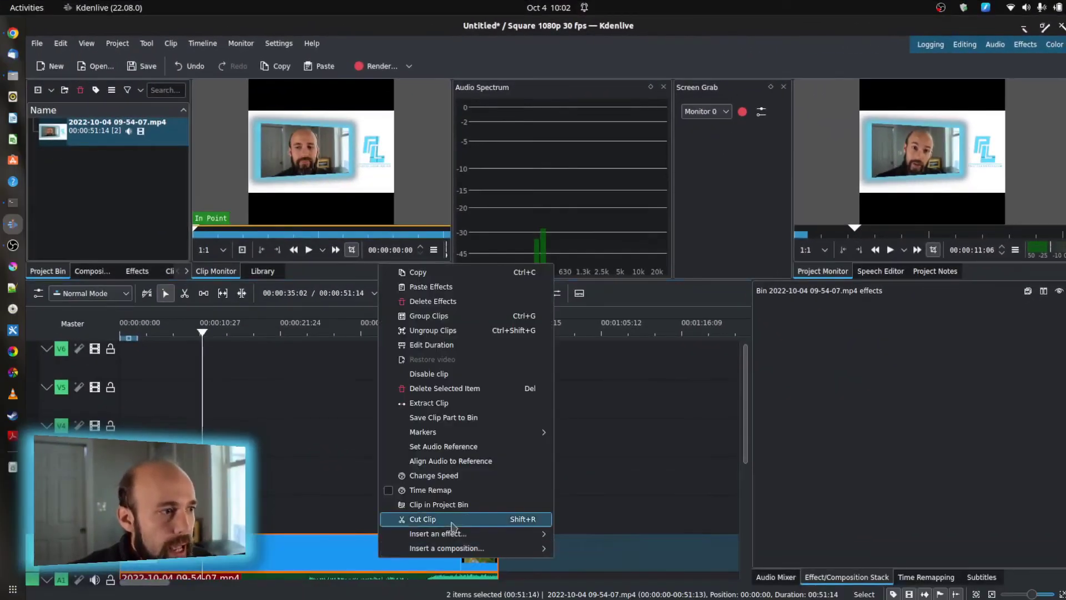
mouse_move(438, 533)
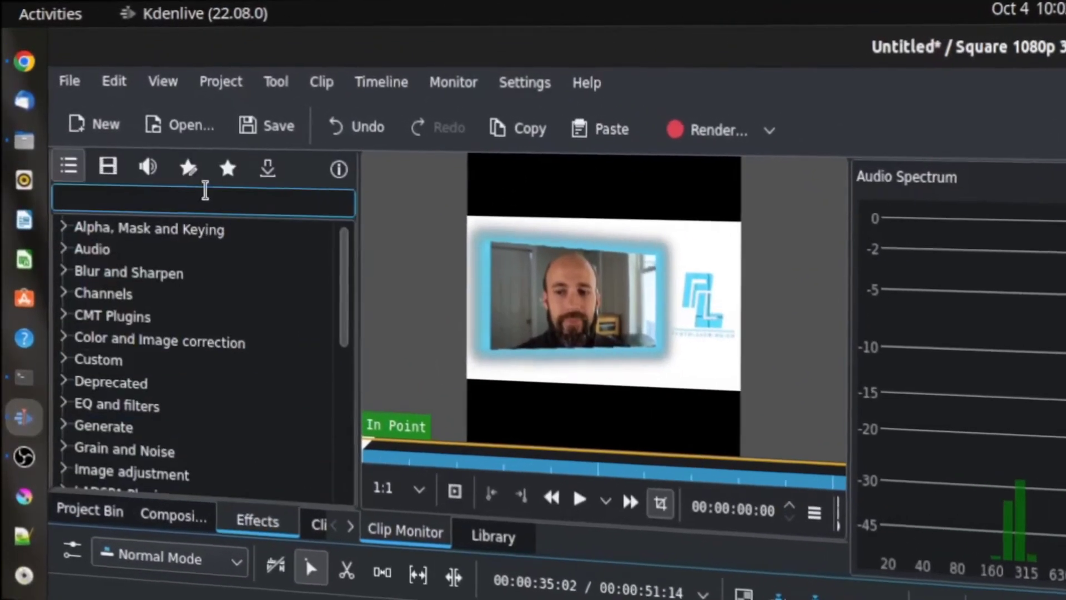
Search Effects for 'transform' to apply a Transform effect scaling the clip to about 196%.
type("tran")
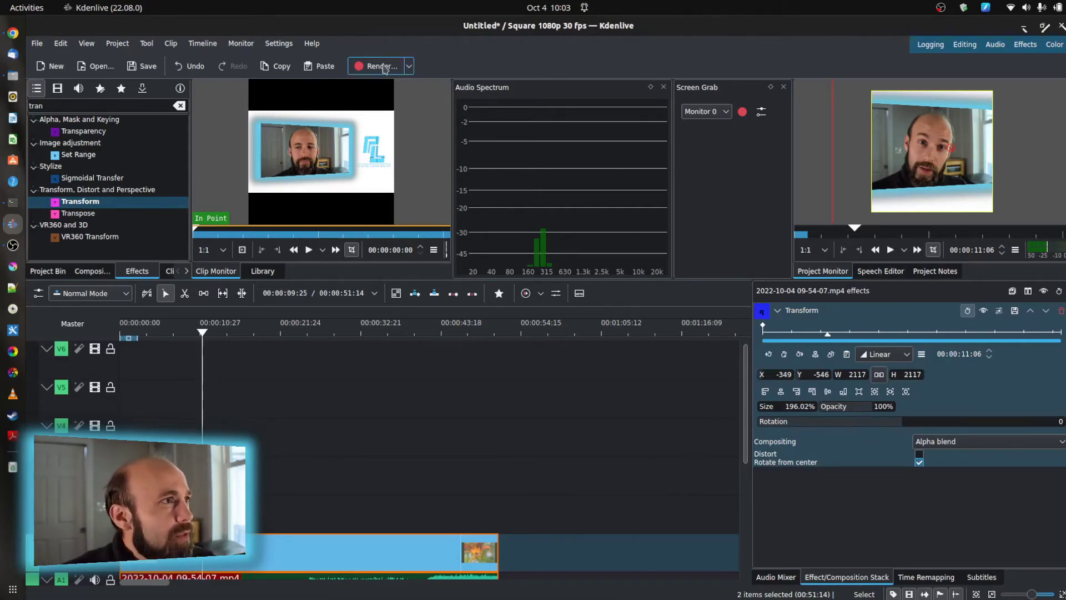
Bring up the Rendering dialog with the MP4-H264/AAC preset and untitled.mp4 output.
left_click(380, 65)
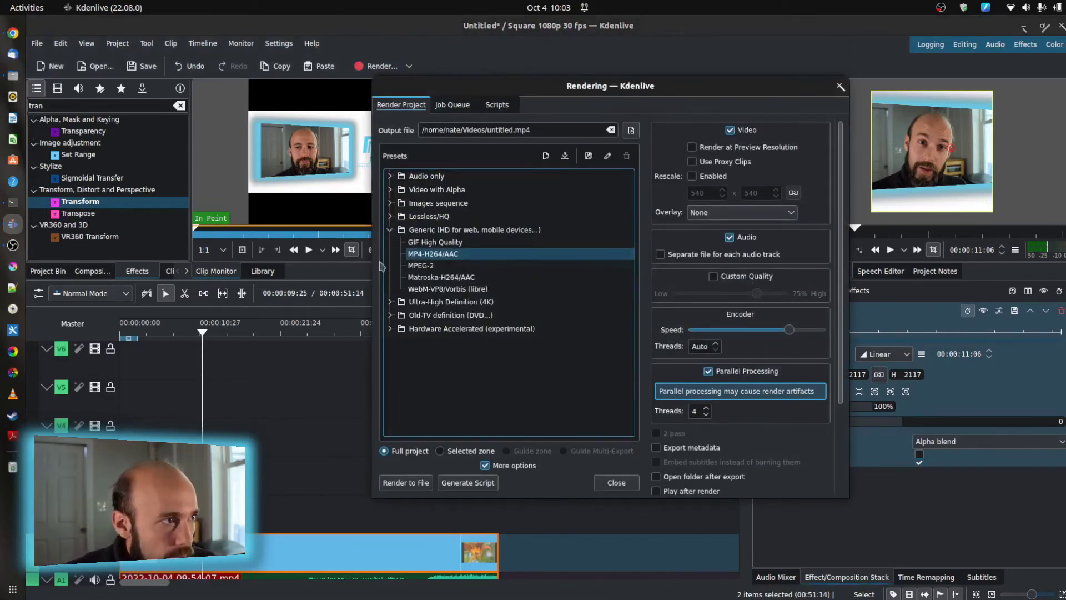